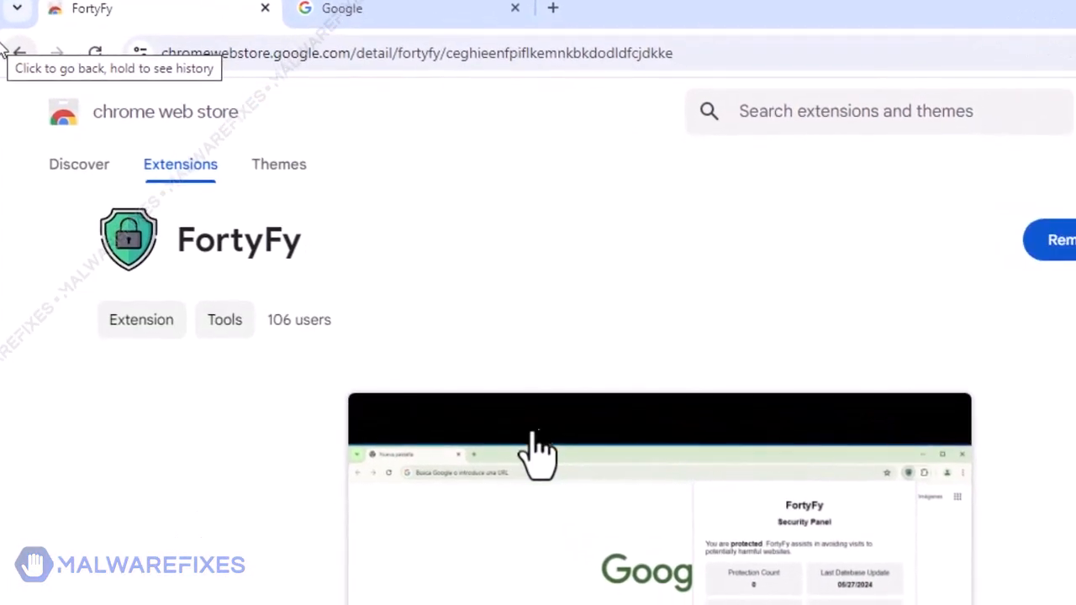
- Scroll down through the malwarefixes search results page
scroll("down", 3)
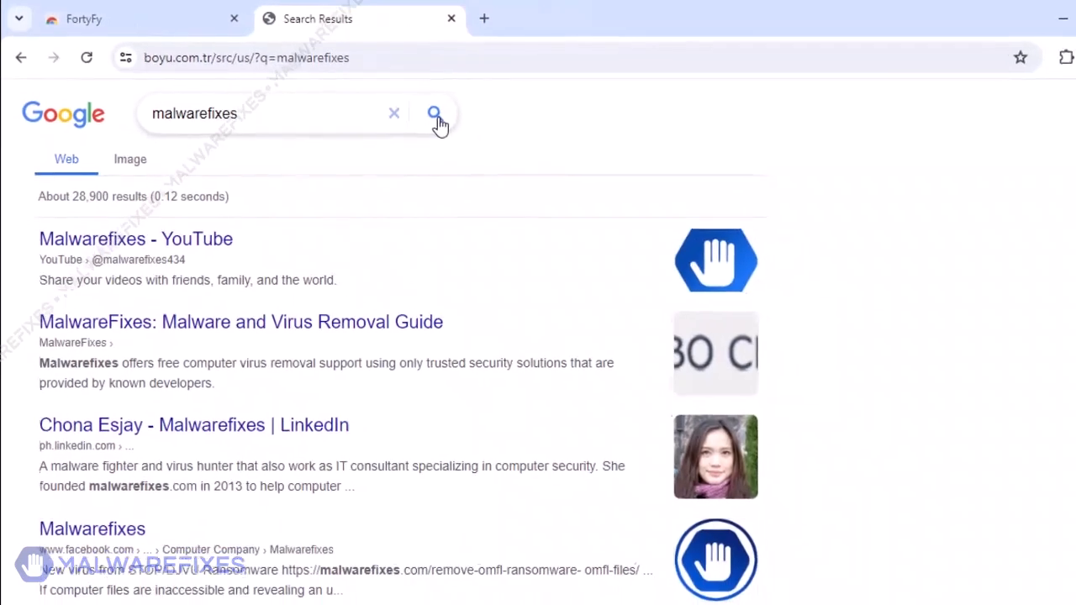
left_click(109, 19)
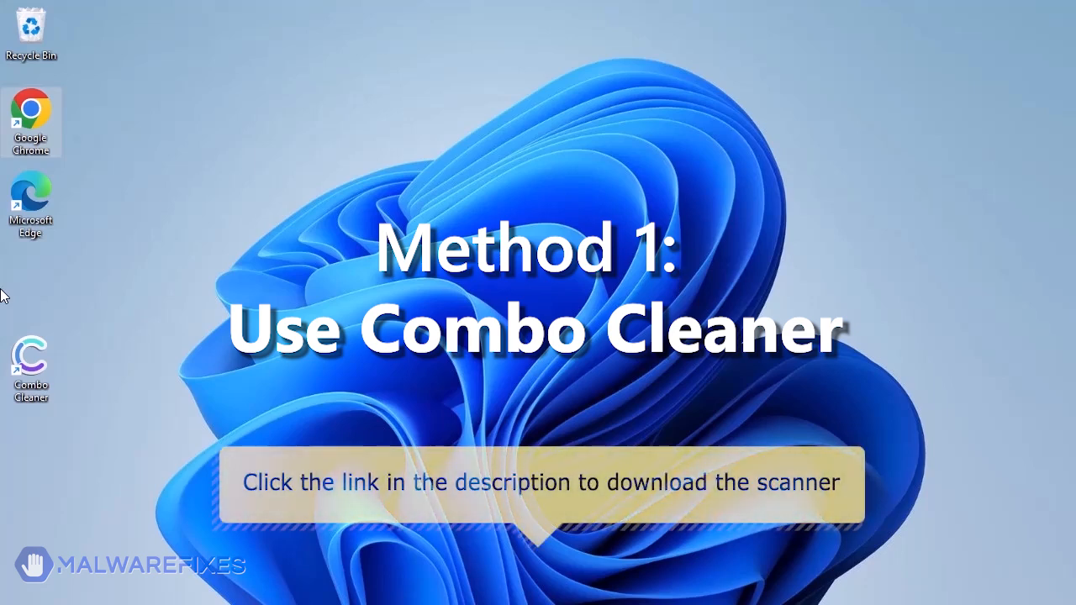
mouse_move(30, 357)
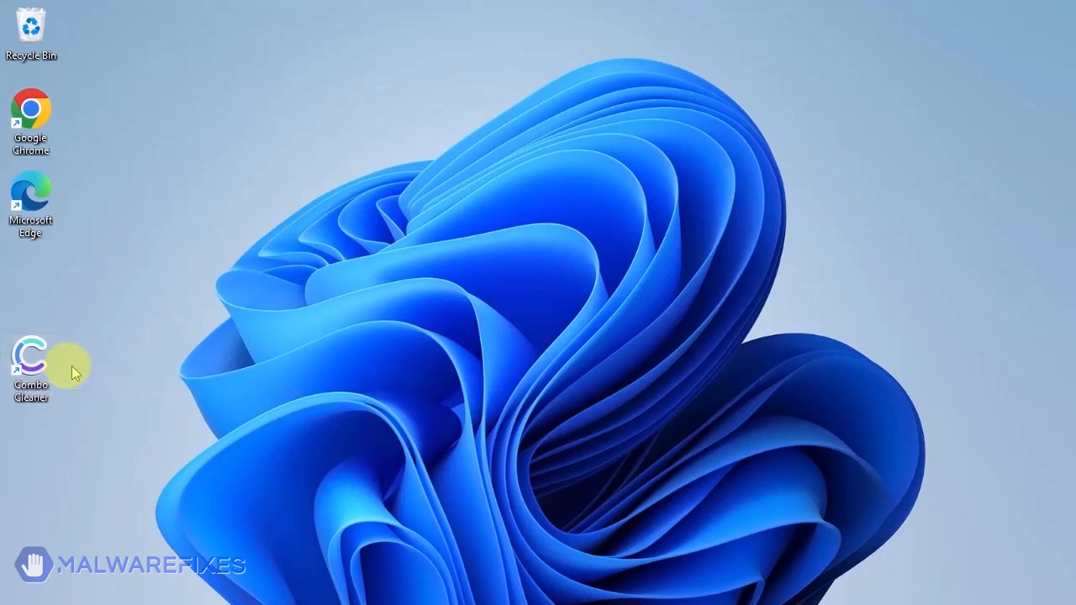
- Launch Combo Cleaner from its desktop shortcut
double_click(31, 357)
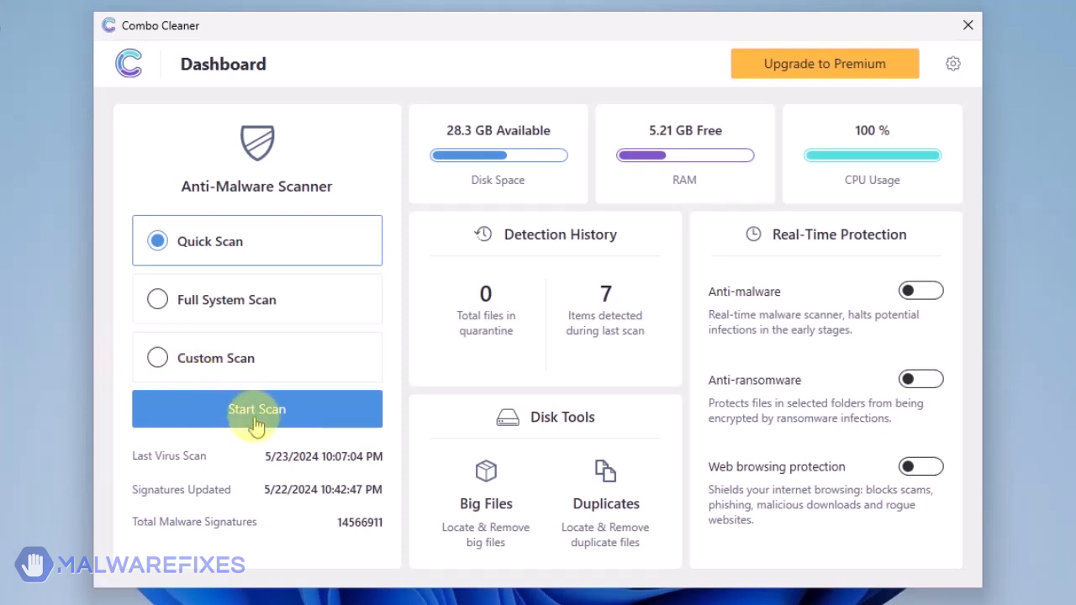
- Start a Combo Cleaner Quick Scan
left_click(256, 409)
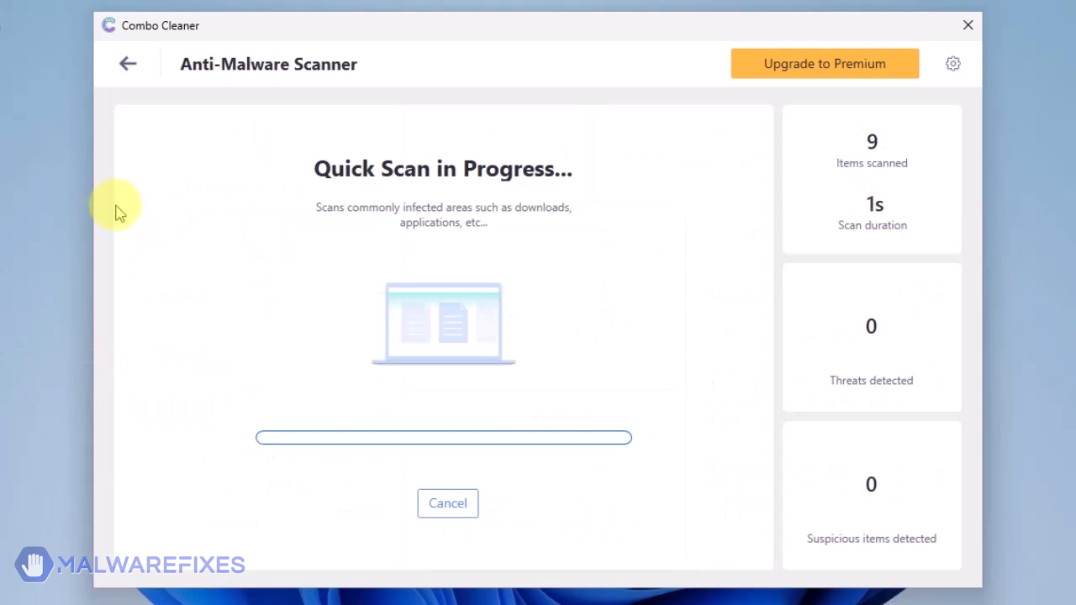
mouse_move(238, 257)
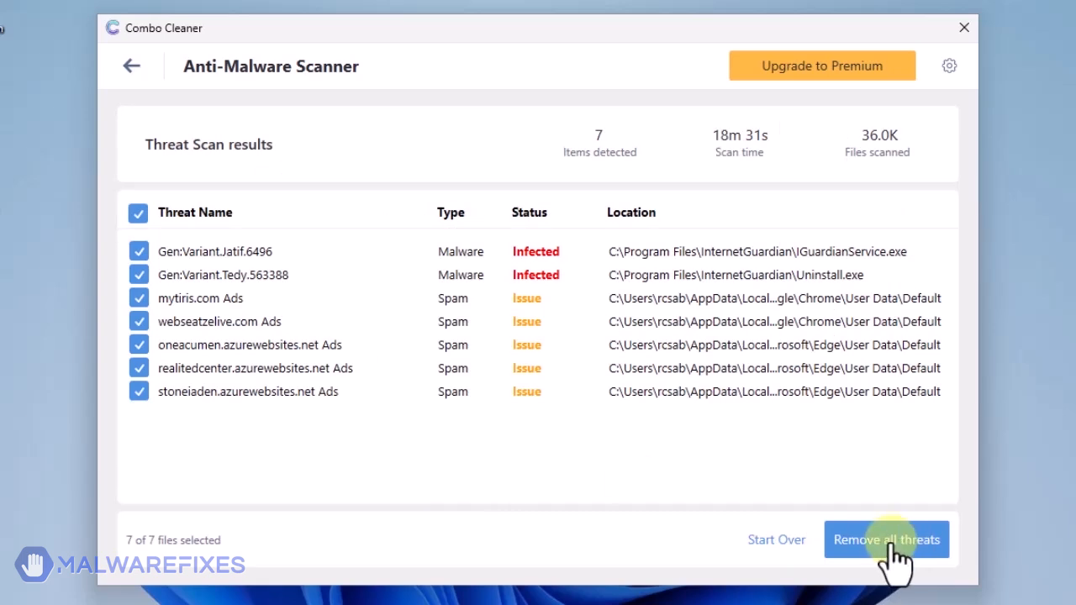
- Remove all seven detected threats from the scan results
left_click(886, 539)
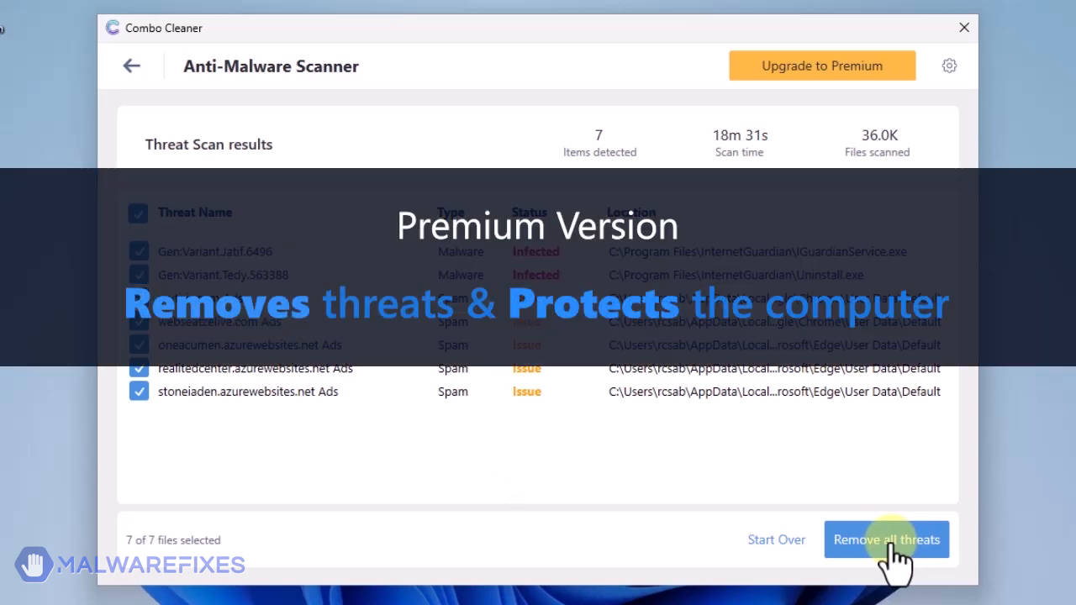
mouse_move(894, 550)
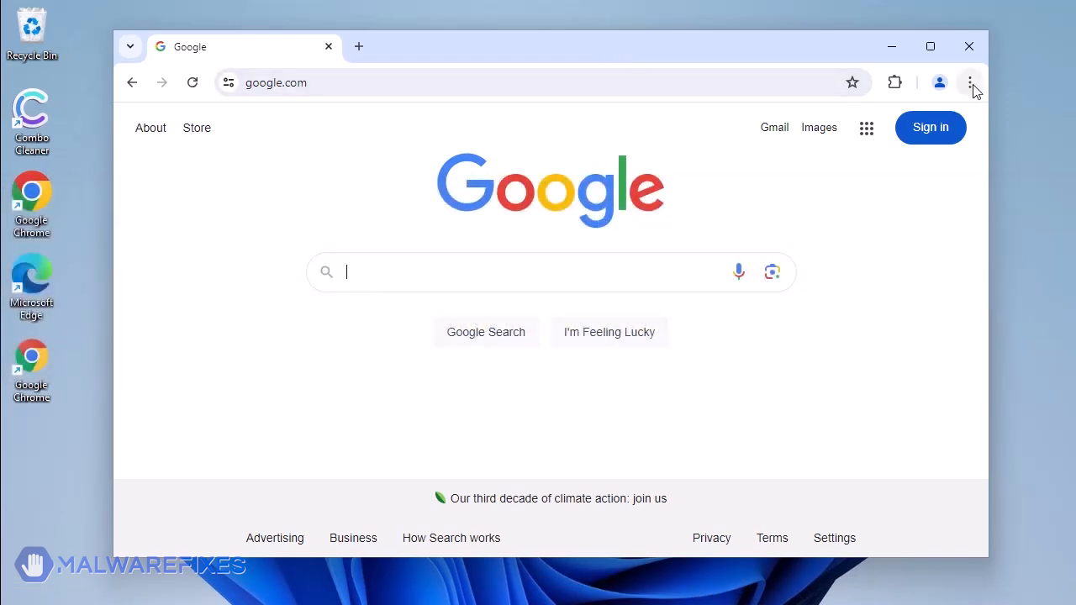
- Go to Chrome's Manage Extensions page through the main menu
left_click(971, 83)
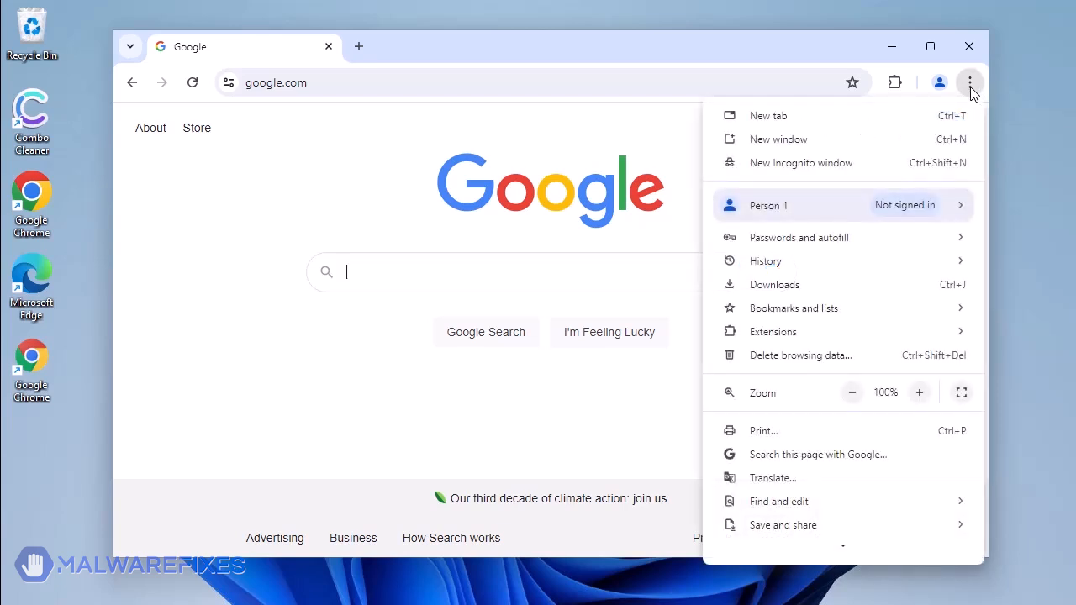
mouse_move(846, 343)
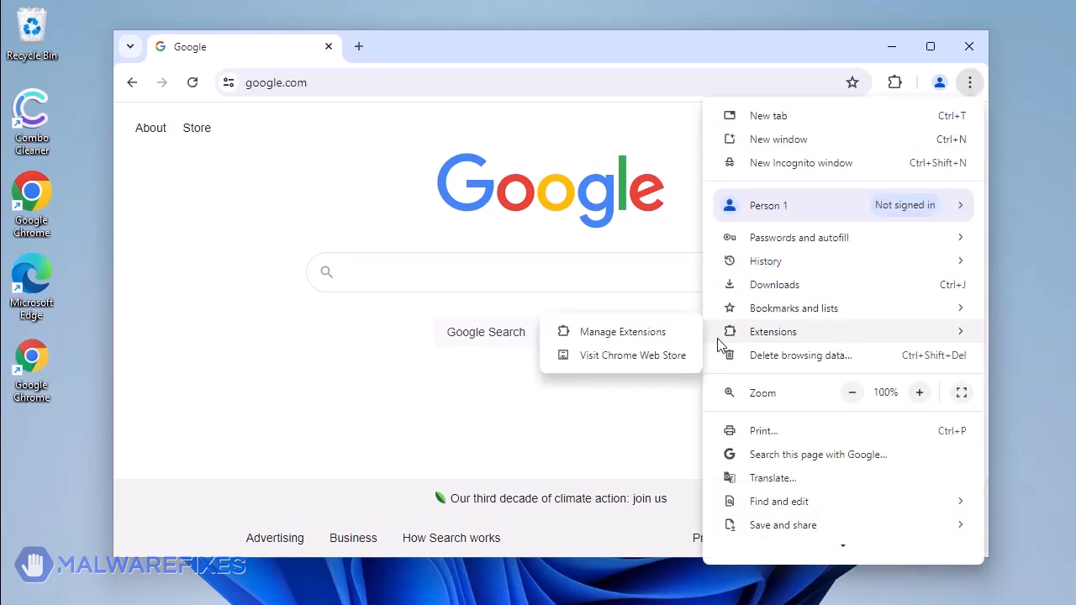
left_click(624, 331)
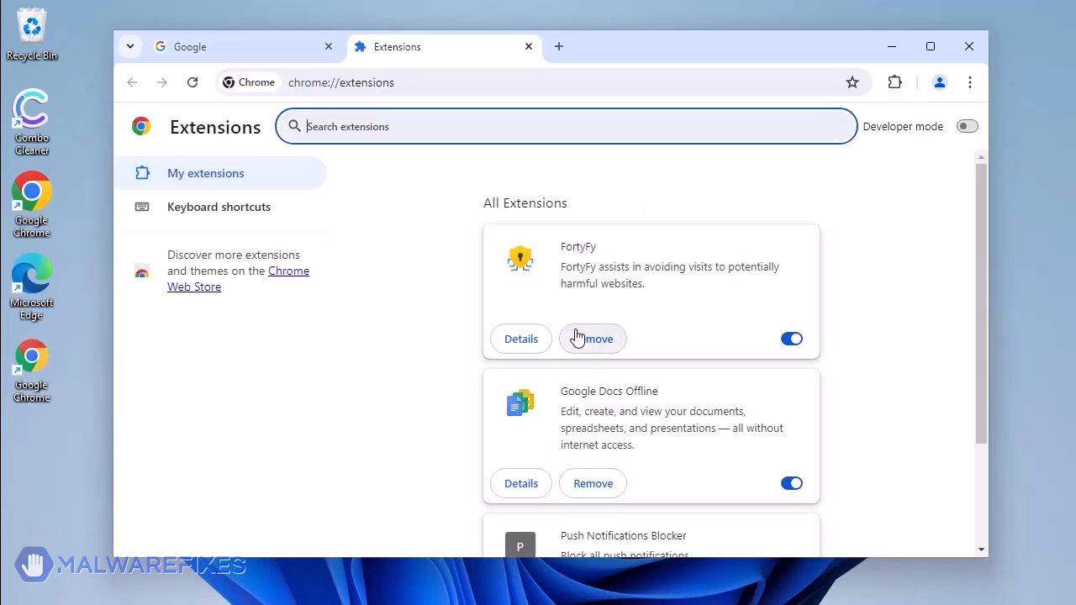
mouse_move(610, 347)
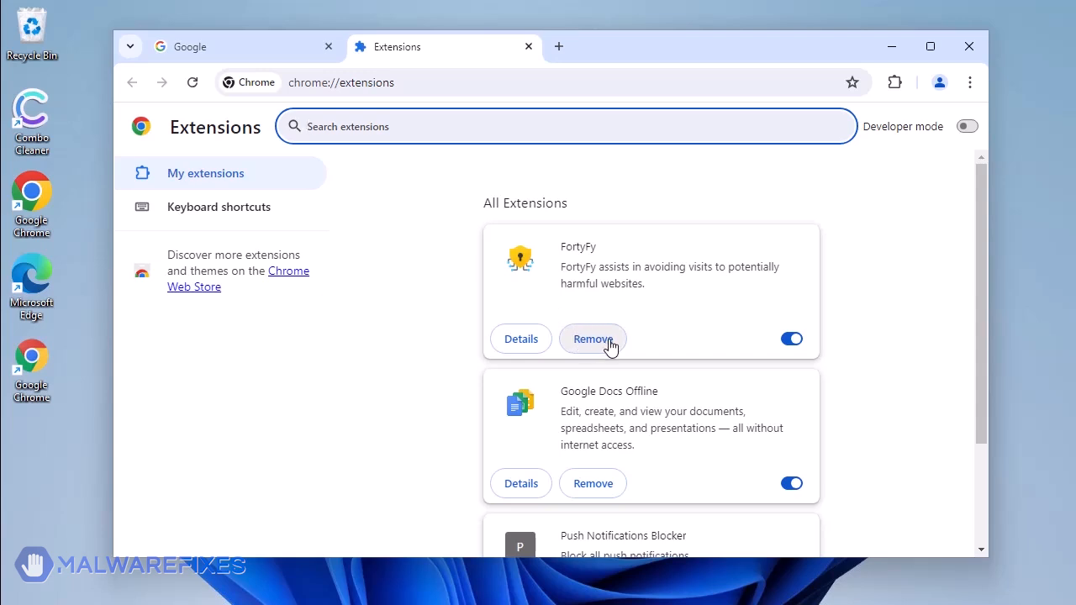
- Remove the FortyFy extension, confirming the popup, and close the Chrome window
left_click(593, 338)
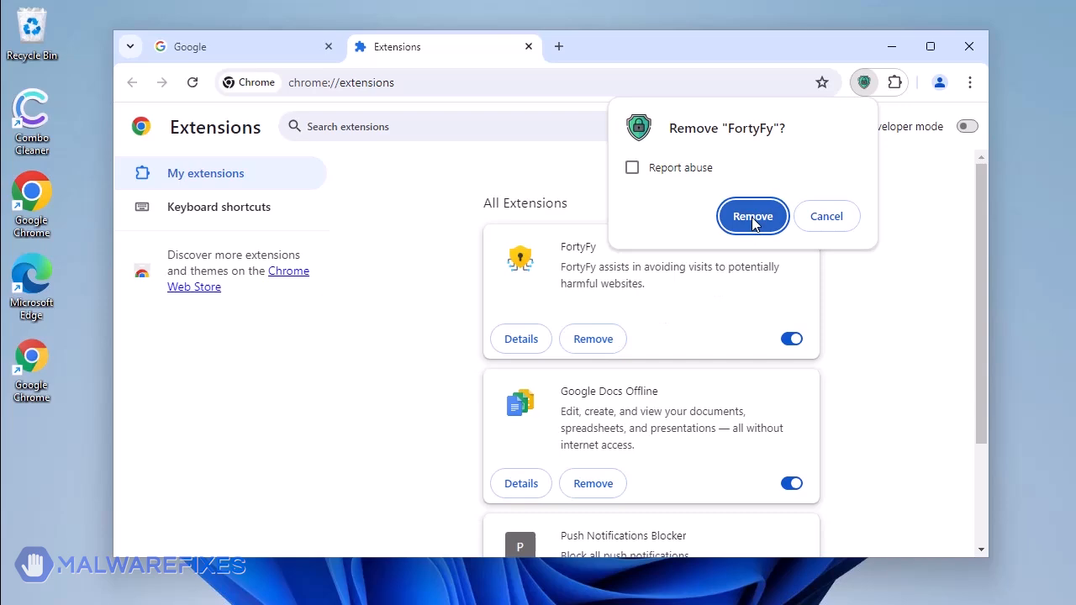
left_click(751, 216)
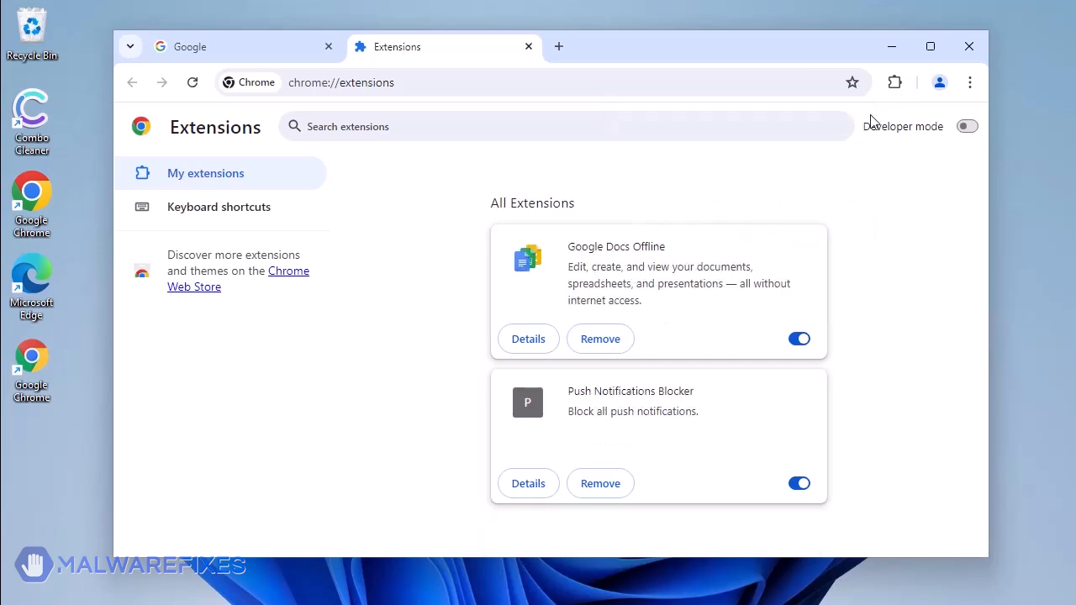
mouse_move(969, 46)
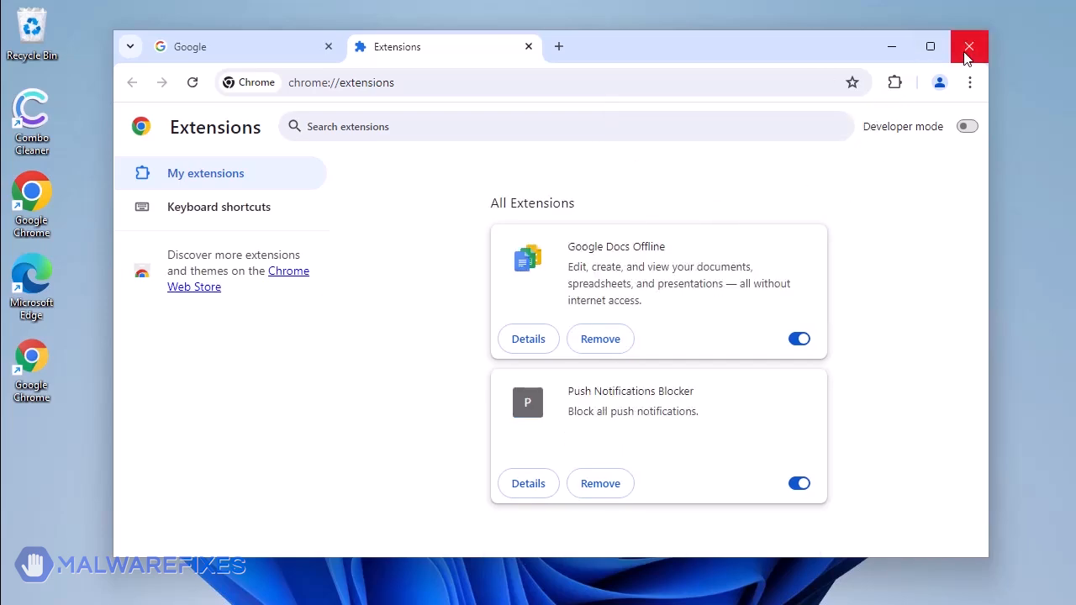
left_click(968, 47)
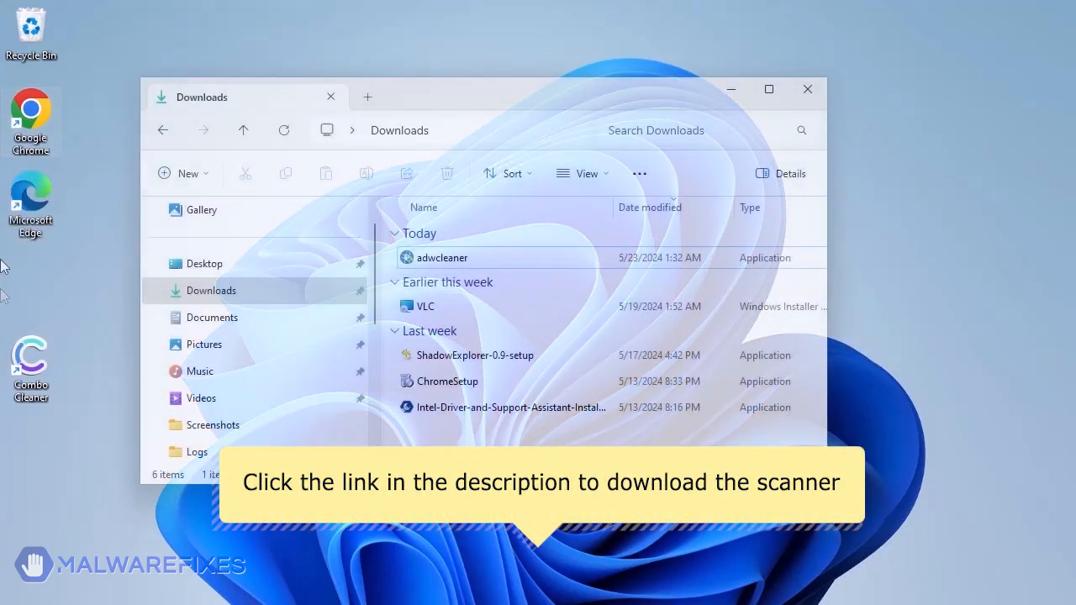
- Run adwcleaner from the Downloads folder
left_click(439, 258)
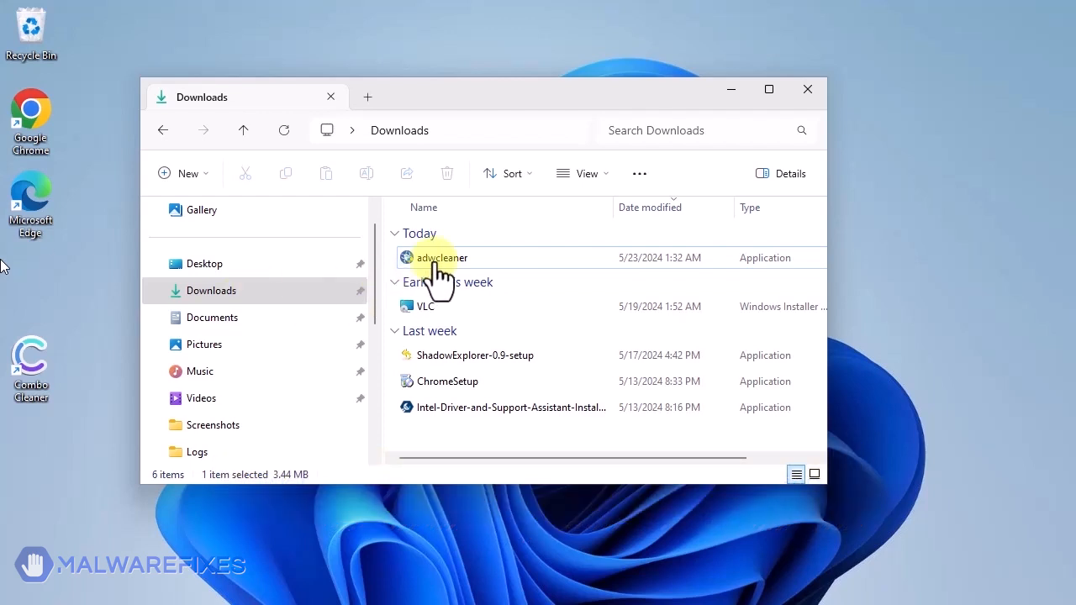
double_click(440, 257)
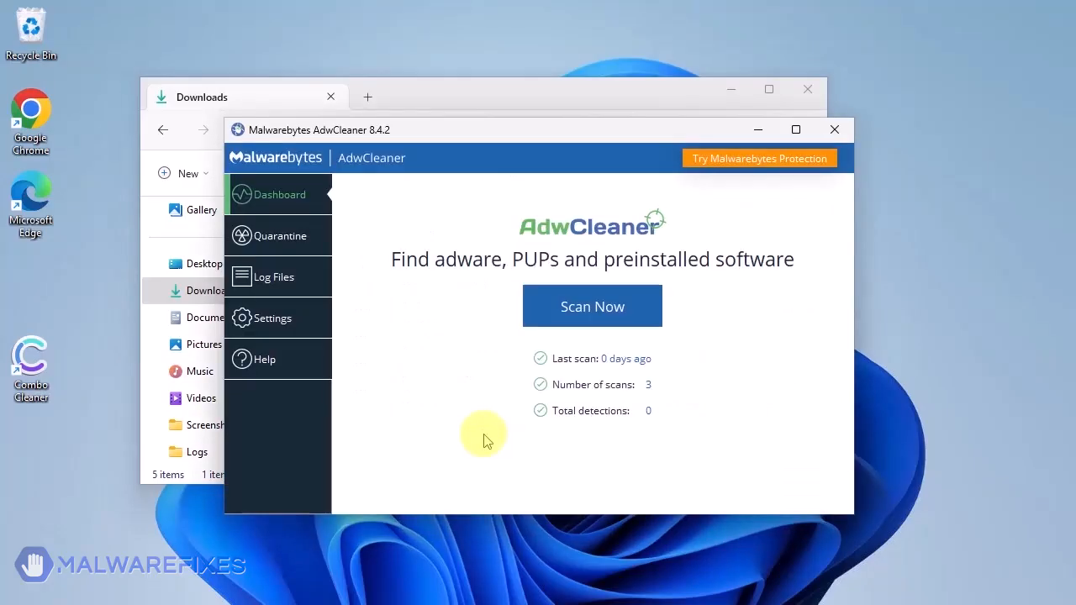
- Close Downloads, enable Reset Chrome policies and Reset IE policies, then return to Dashboard
left_click(834, 130)
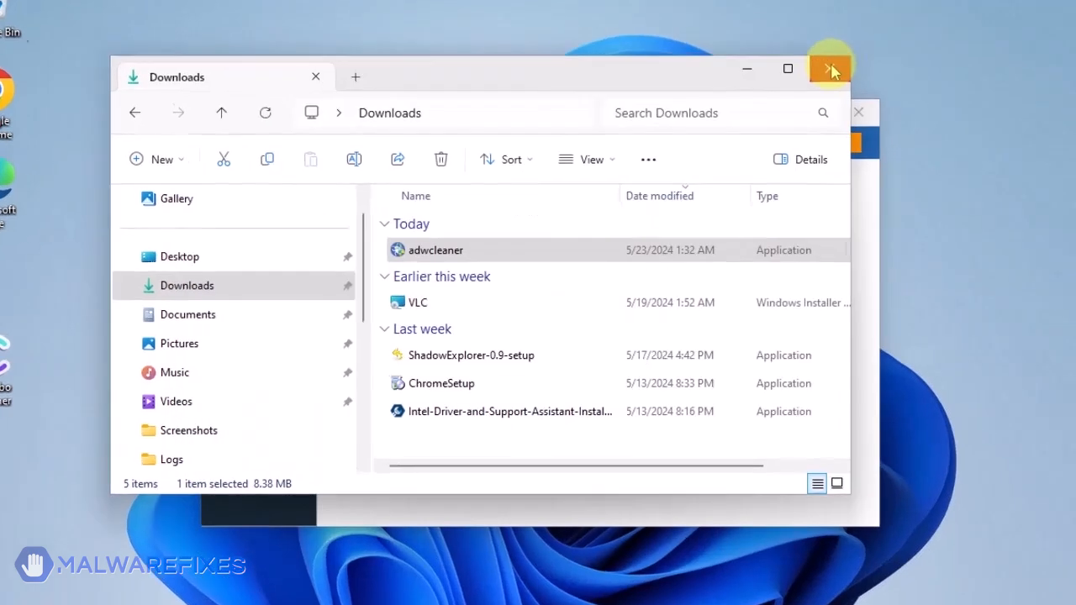
double_click(436, 250)
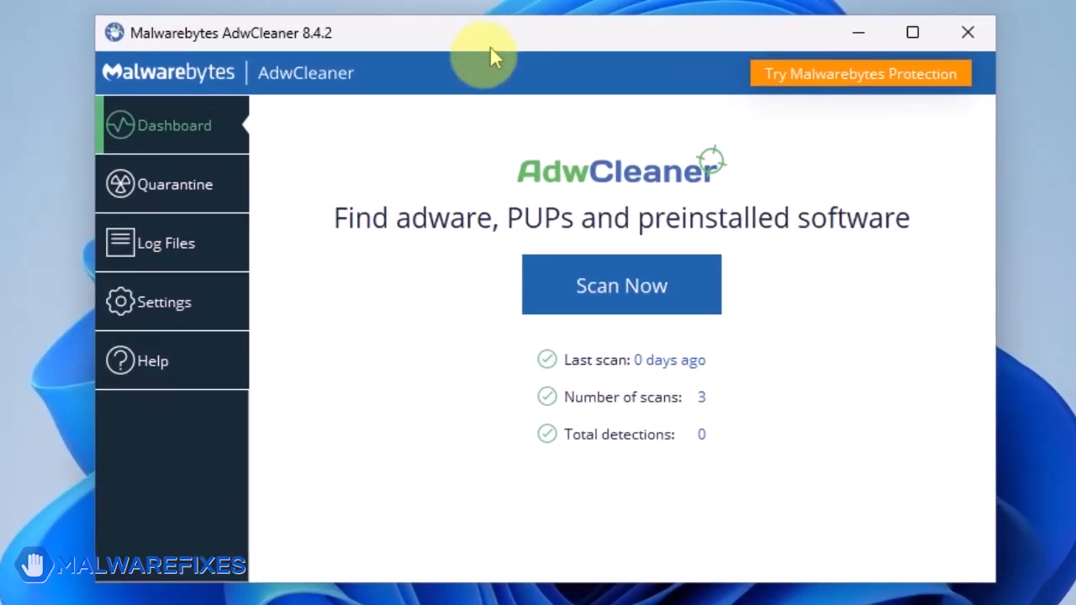
left_click(163, 302)
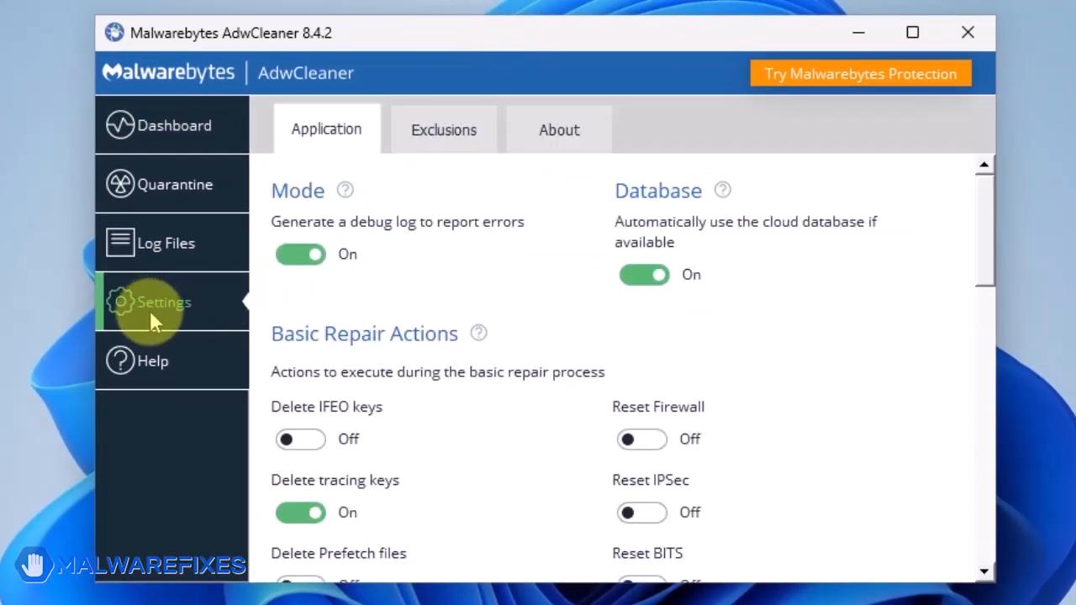
scroll("down", 3)
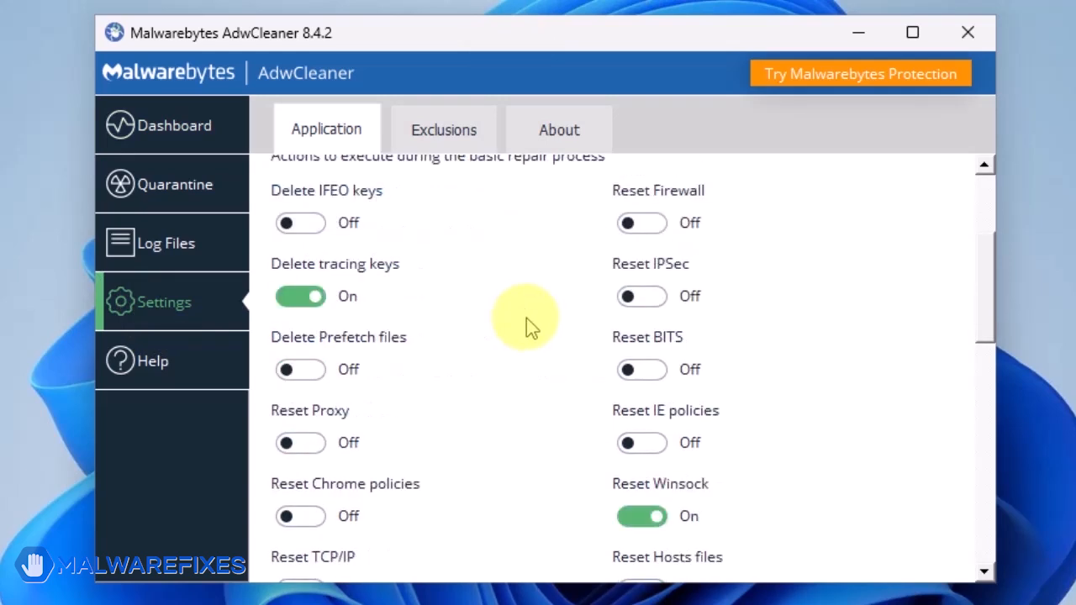
scroll("down", 3)
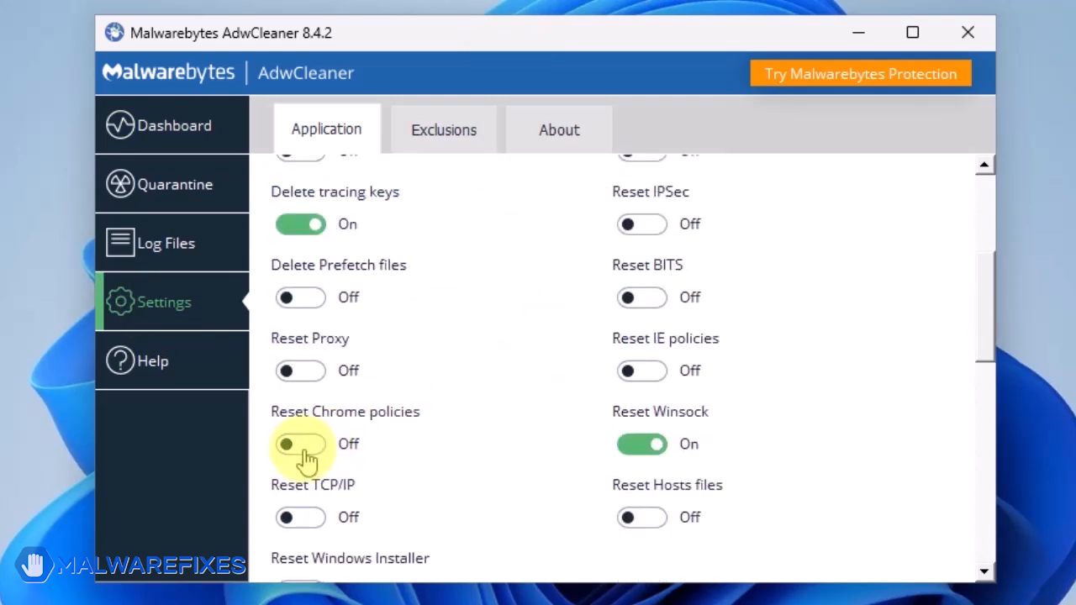
left_click(300, 444)
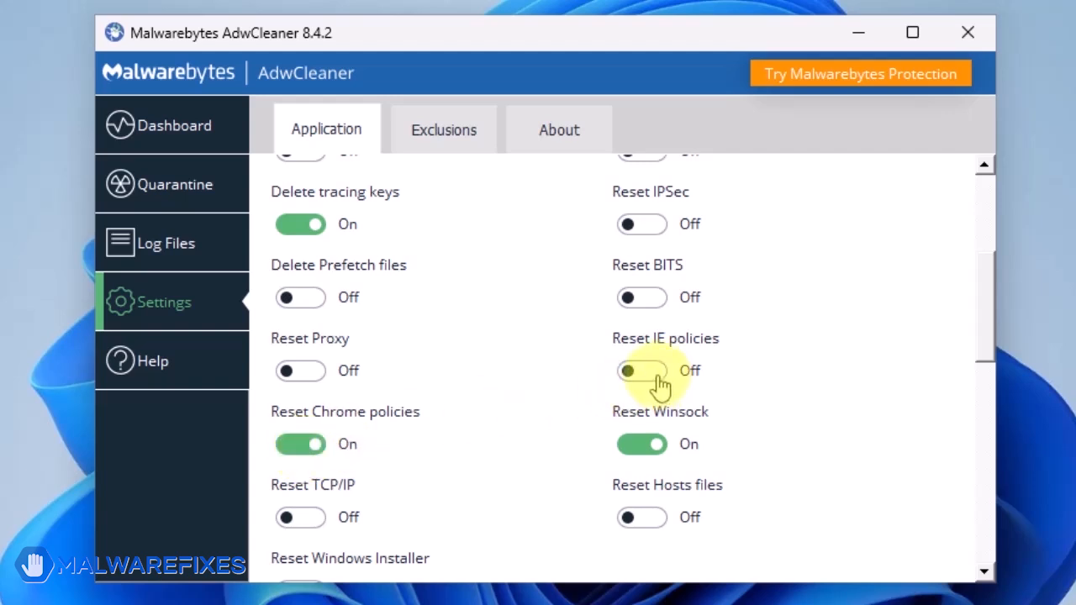
left_click(642, 371)
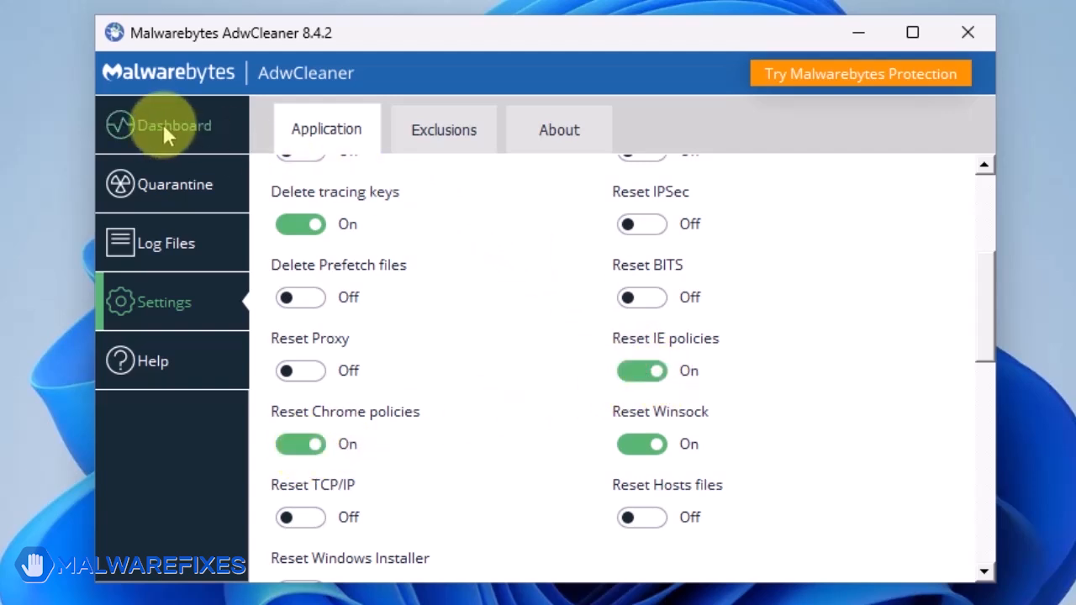
left_click(172, 125)
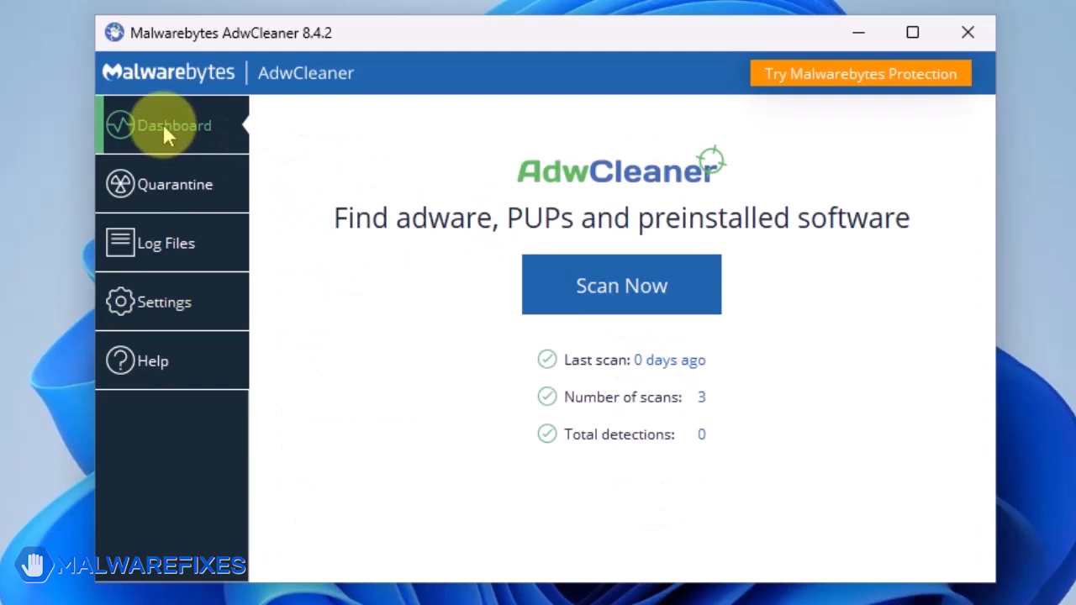
- Scan the system, then run Basic Repair and confirm Continue in the warning
left_click(621, 284)
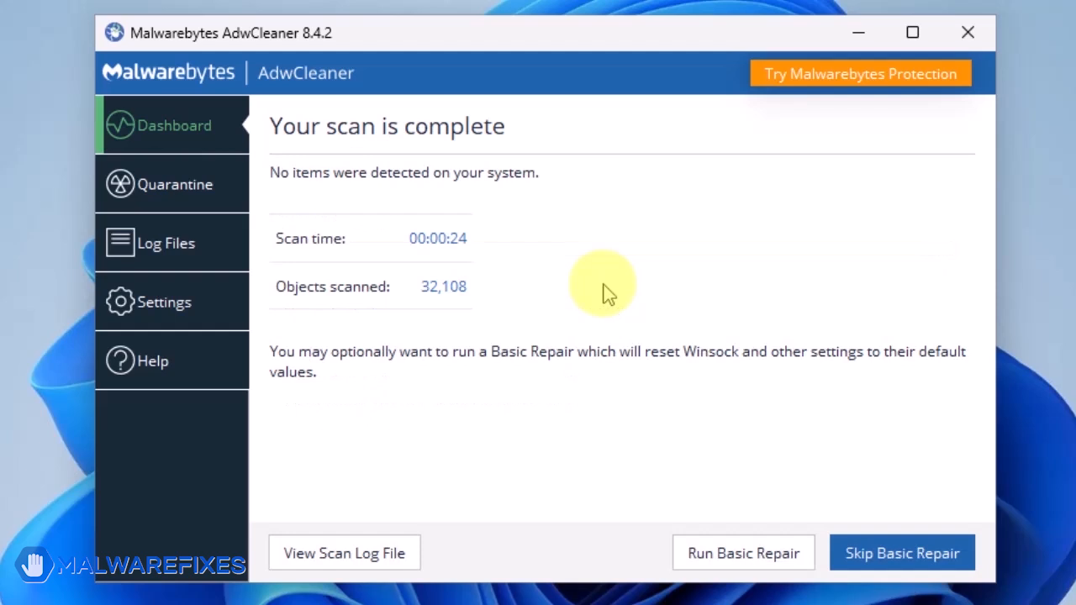
mouse_move(772, 531)
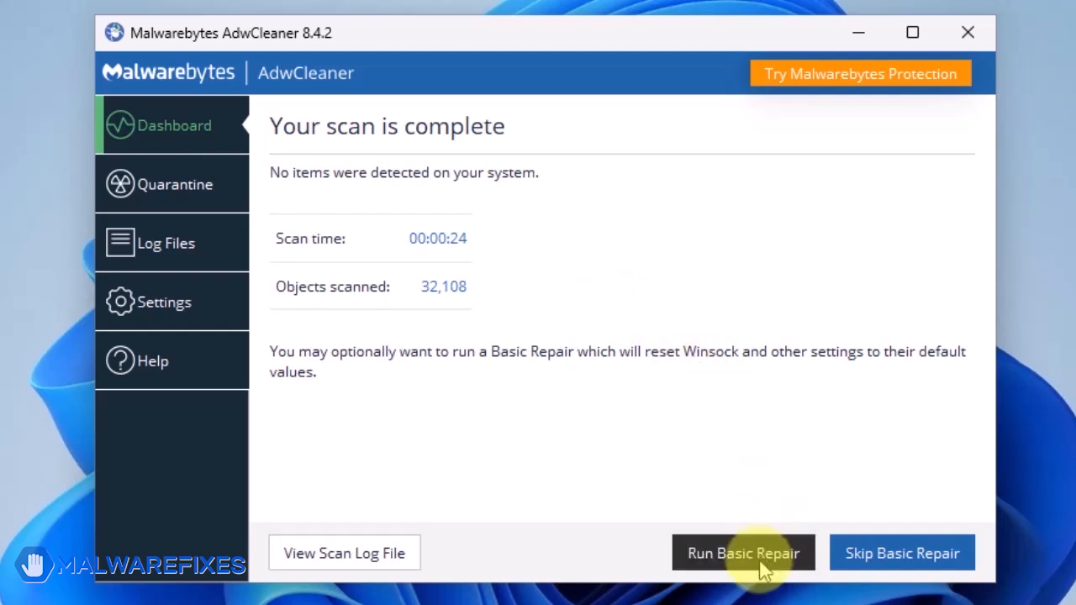
left_click(742, 553)
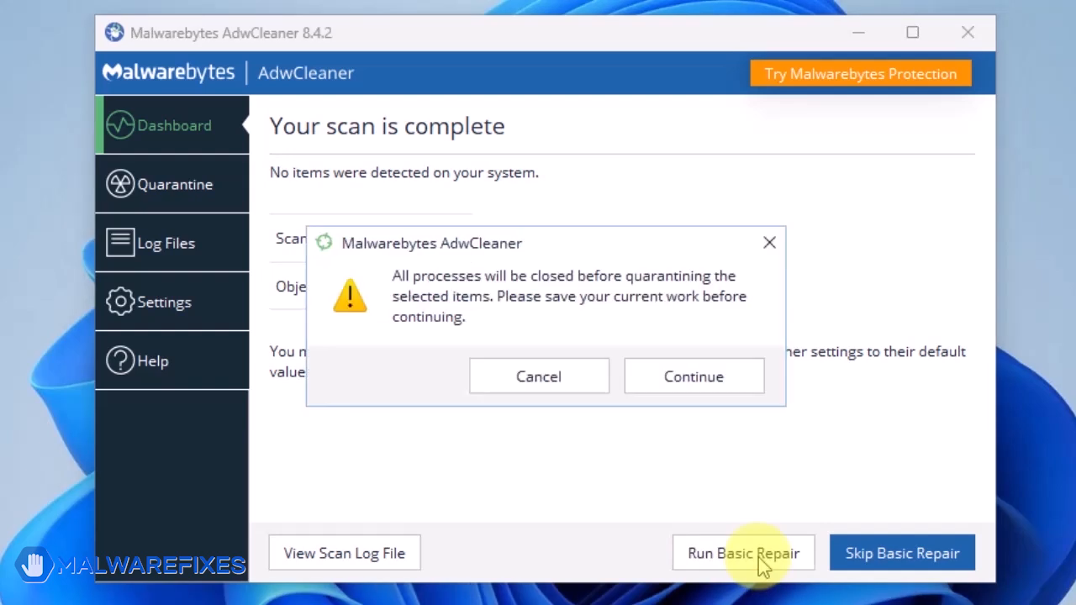
mouse_move(694, 376)
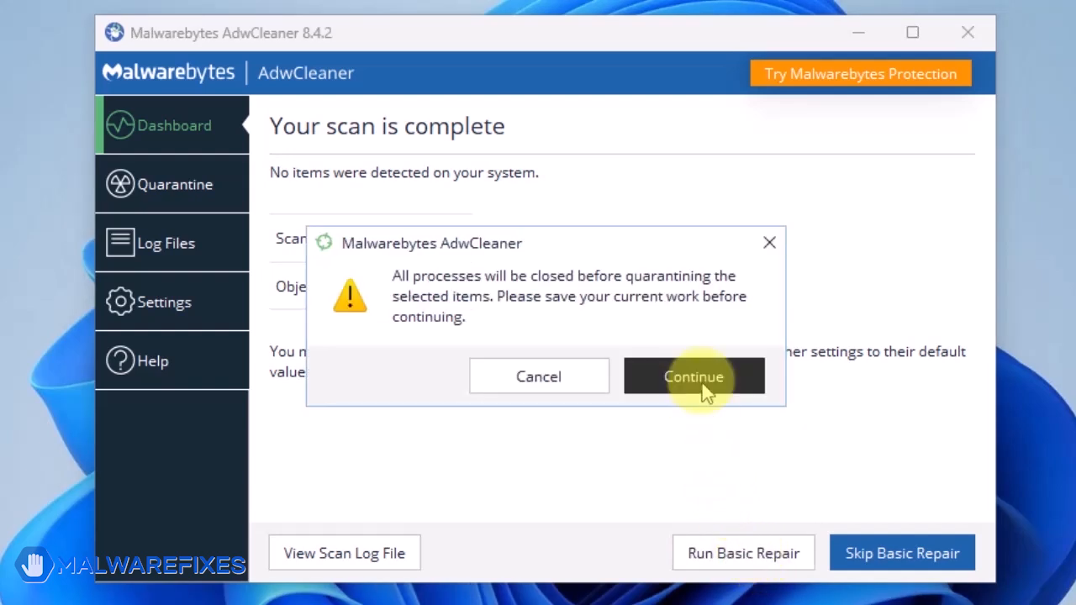
left_click(694, 376)
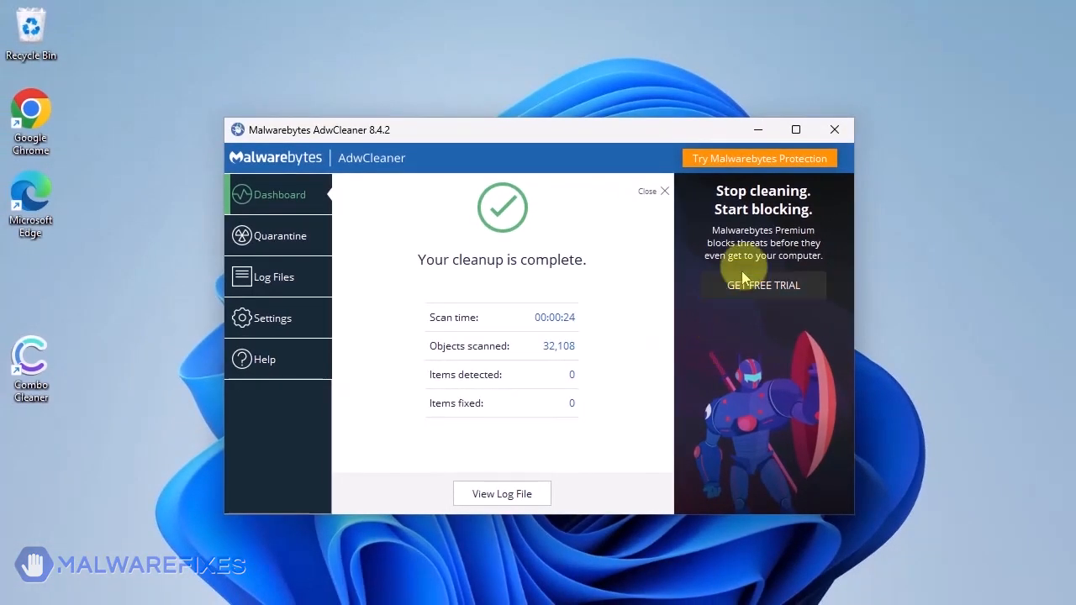
- Close the AdwCleaner window and clear the remaining prompts from the desktop
left_click(834, 129)
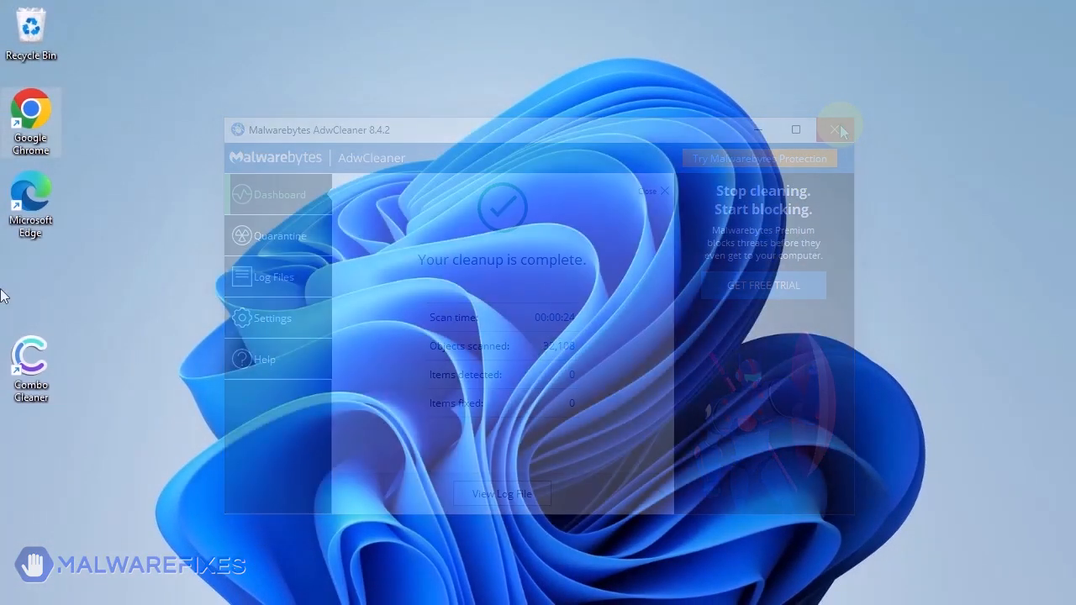
left_click(839, 130)
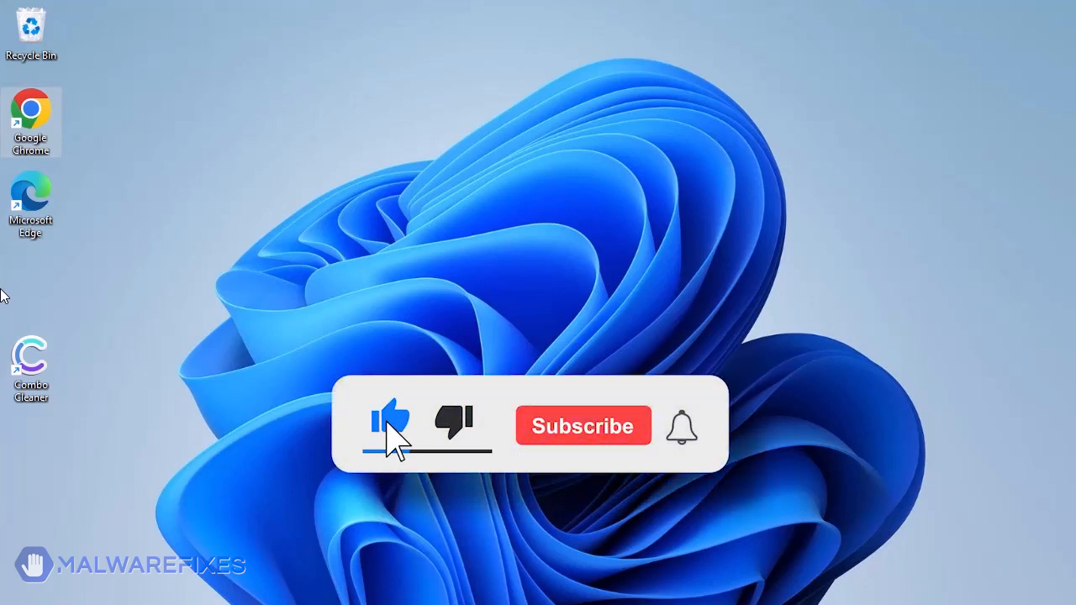
left_click(583, 427)
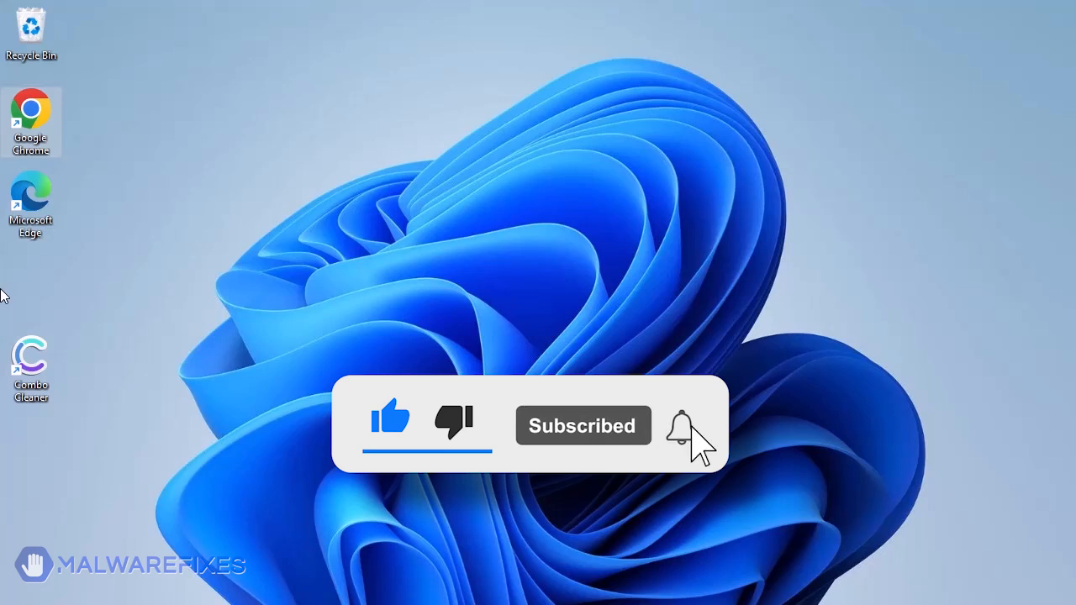
left_click(682, 425)
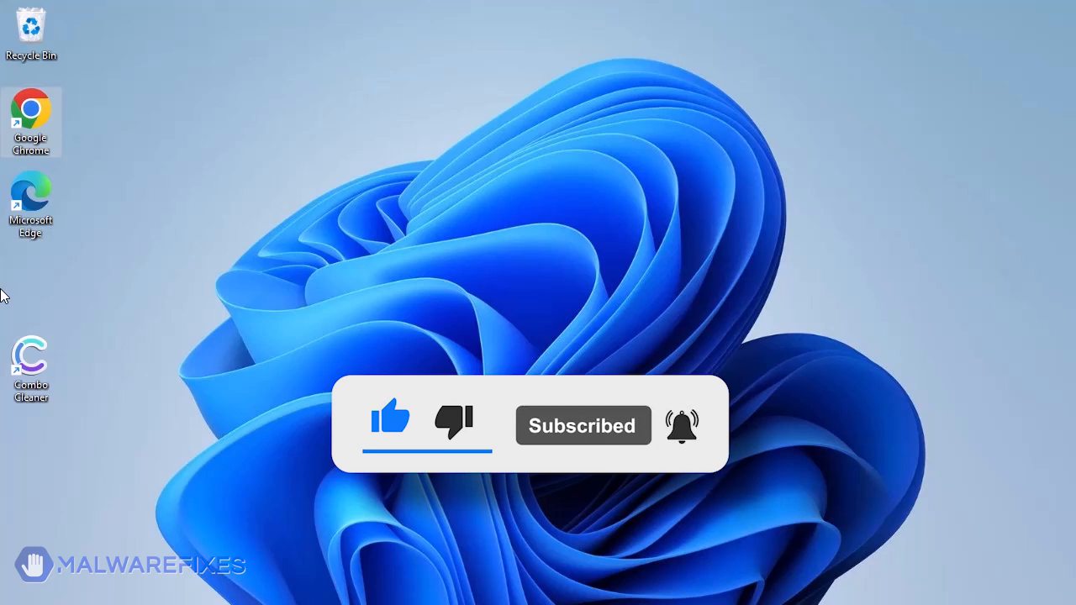